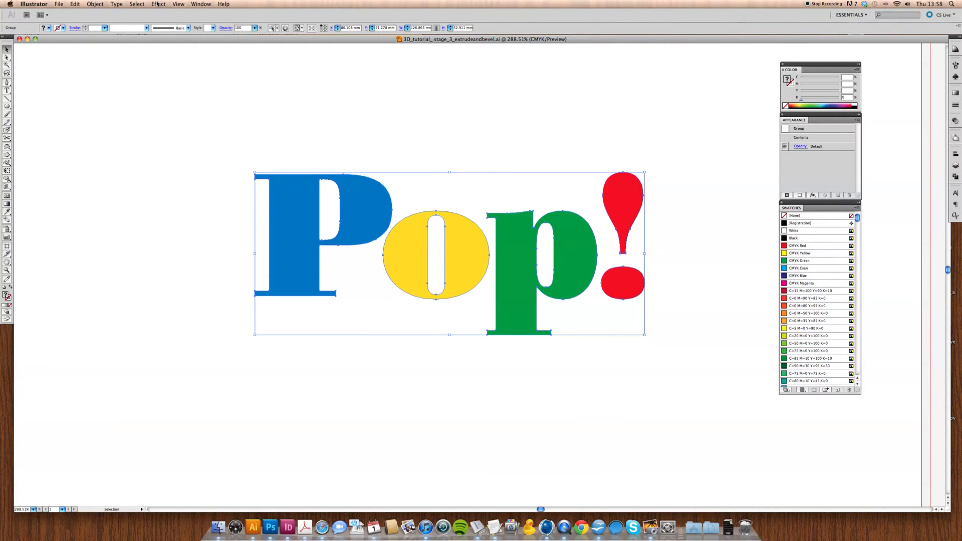
Choose Effect > 3D > Extrude & Bevel for the grouped Pop! lettering.
click(158, 3)
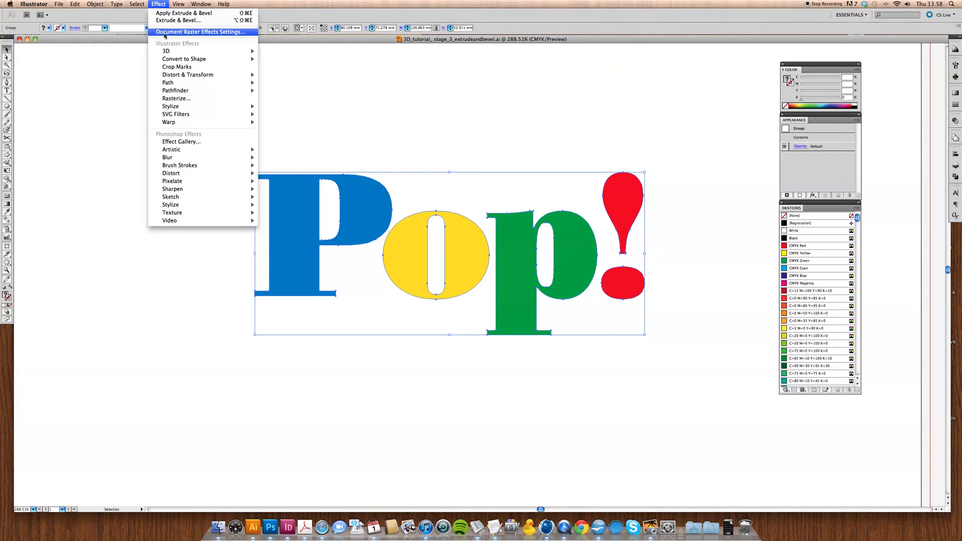
mouse_move(166, 50)
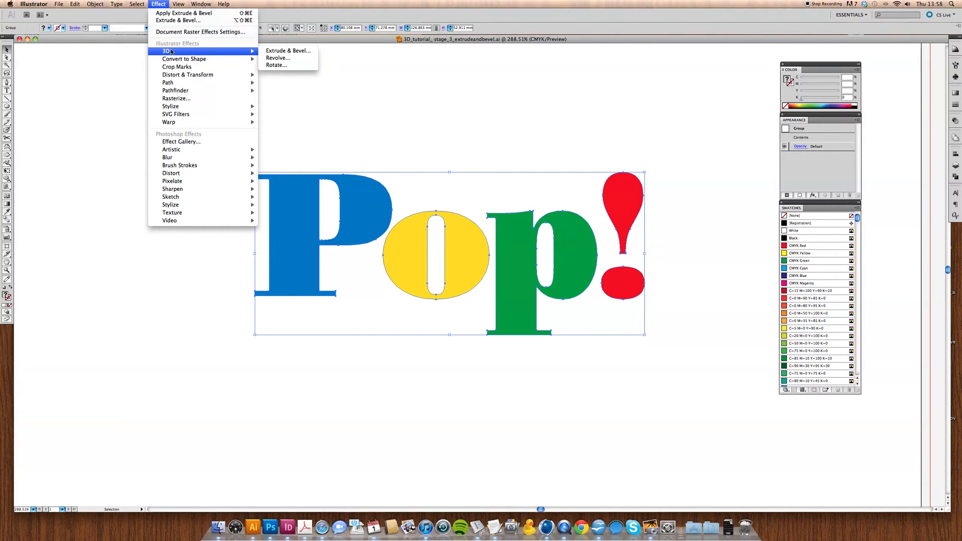
click(288, 50)
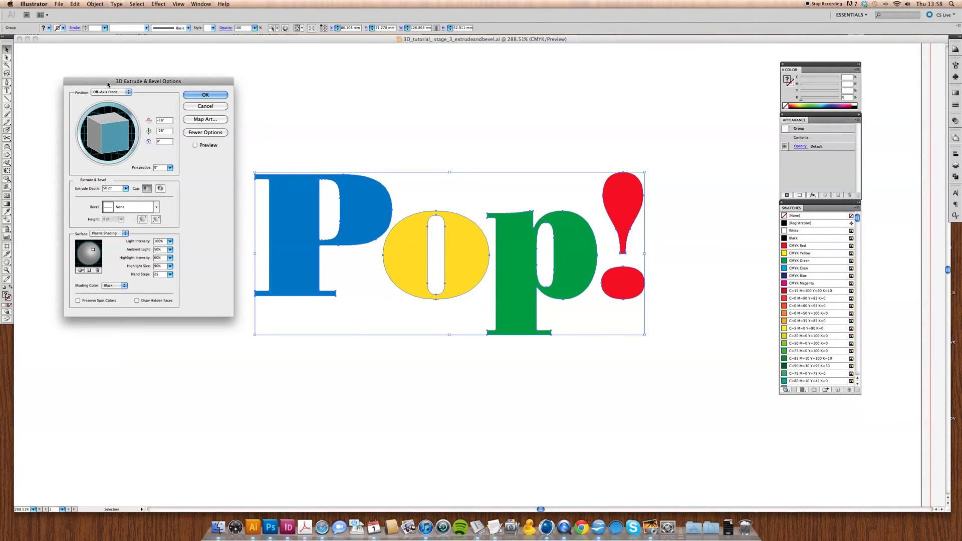
Move the Extrude & Bevel dialog aside and preview Pop! as a 3D wireframe.
drag(147, 80, 137, 73)
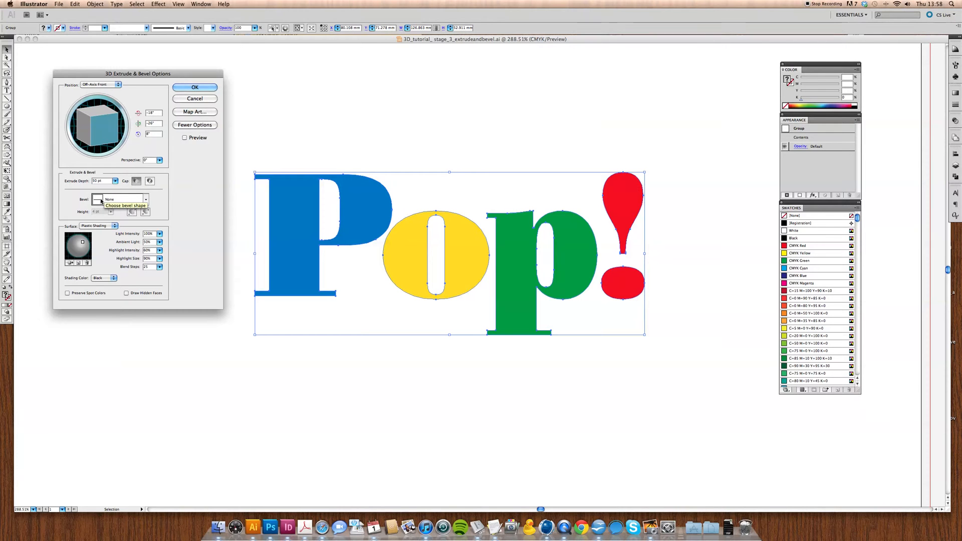
click(185, 137)
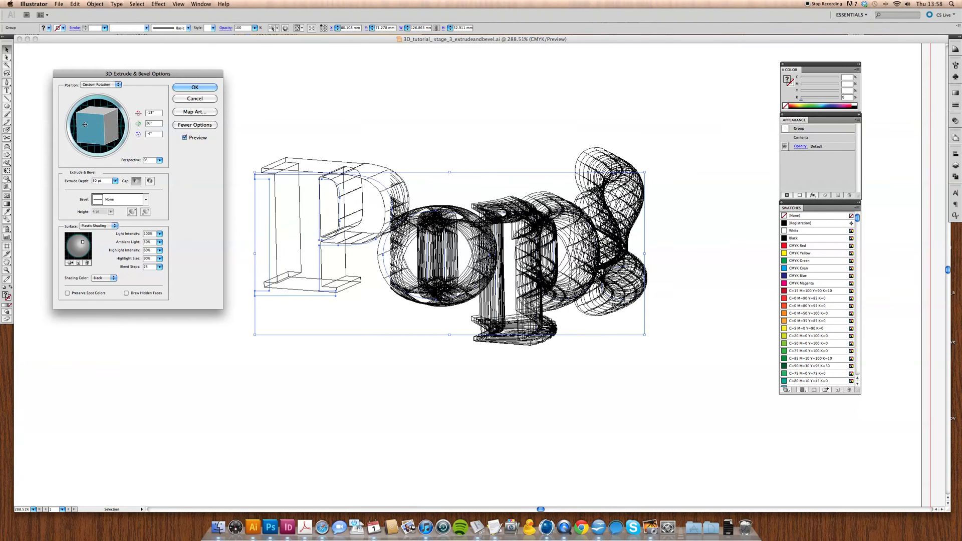
Rotate the Pop! letters to a custom sideways angle and browse the bevel shapes.
drag(98, 128, 89, 120)
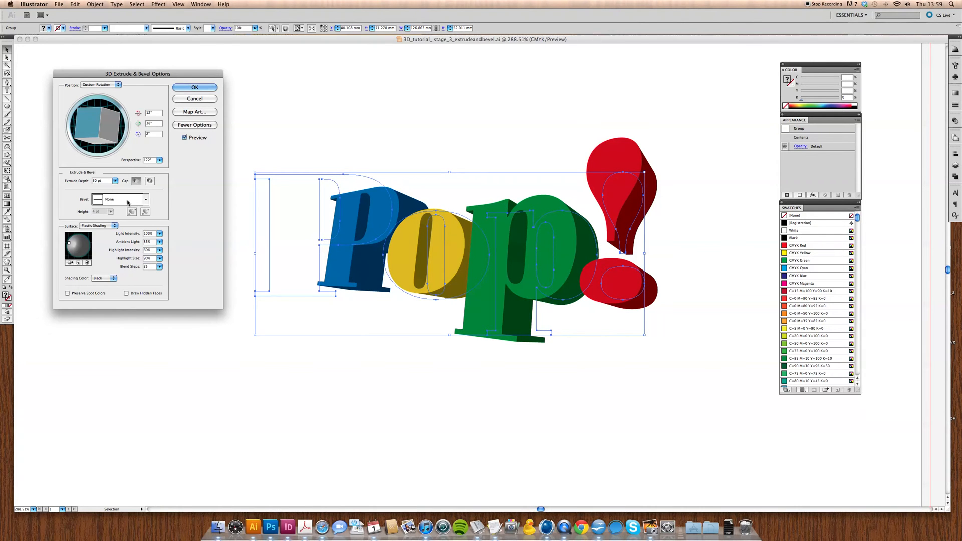
click(145, 200)
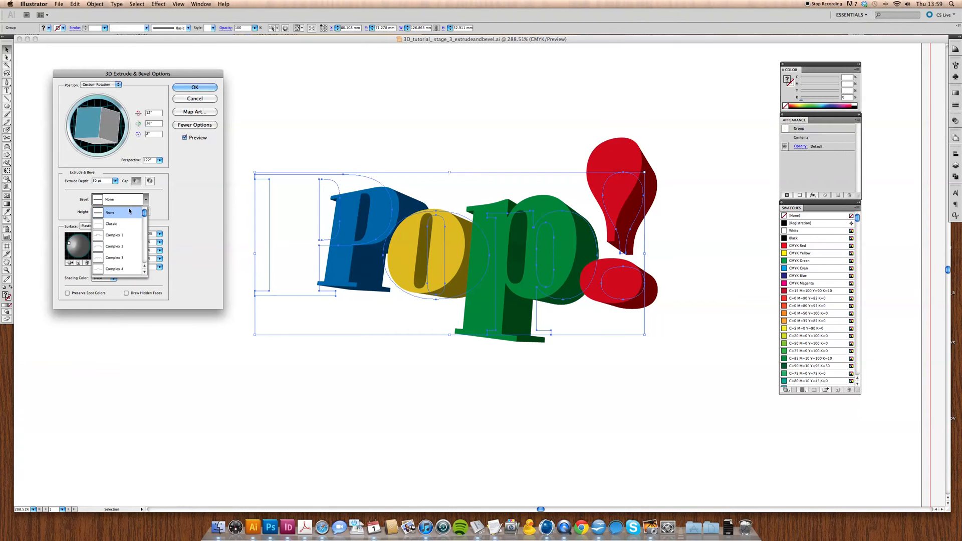
mouse_move(115, 224)
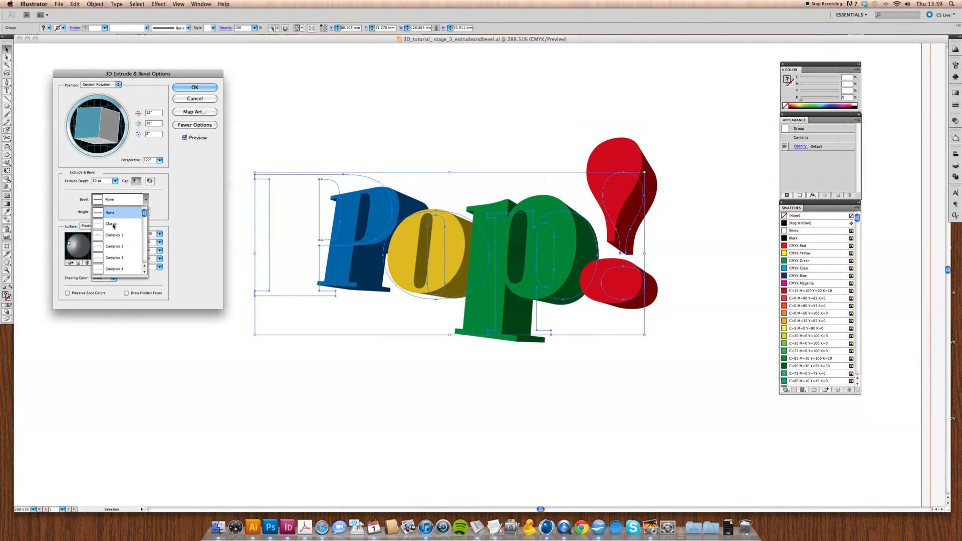
Give the extruded letters a Classic bevel, then browse other bevel shapes.
click(112, 224)
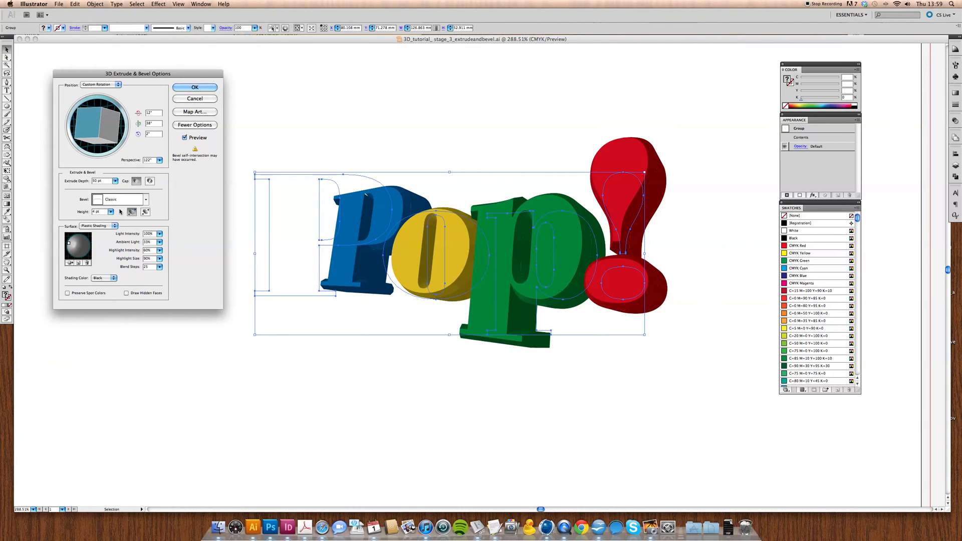
click(144, 199)
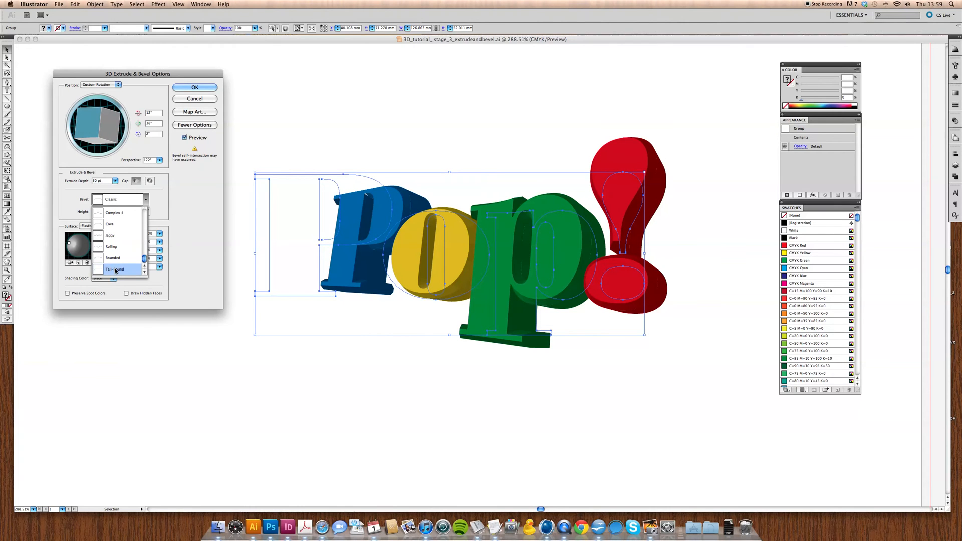
Try the Tall-Round bevel, then apply the 3D effect with a Rounded bevel.
click(116, 269)
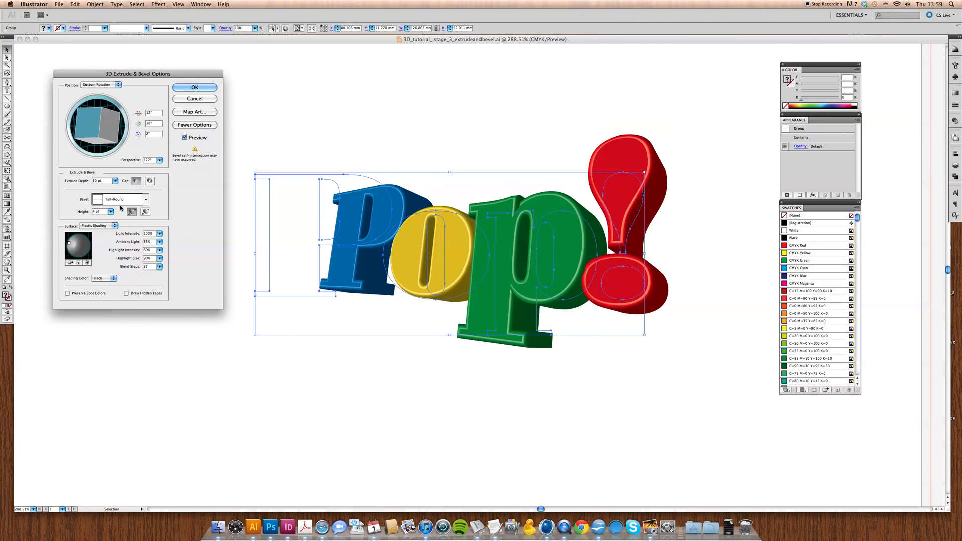
click(144, 199)
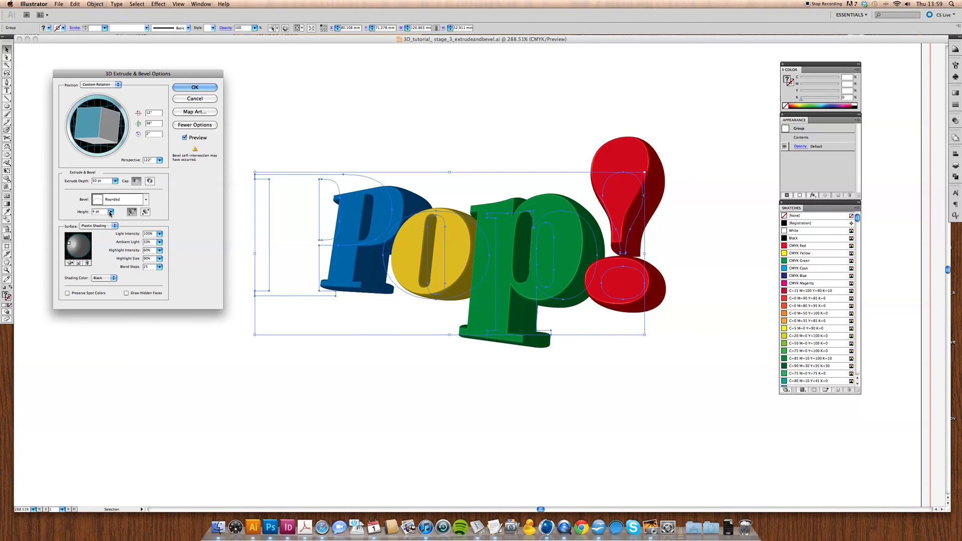
click(194, 86)
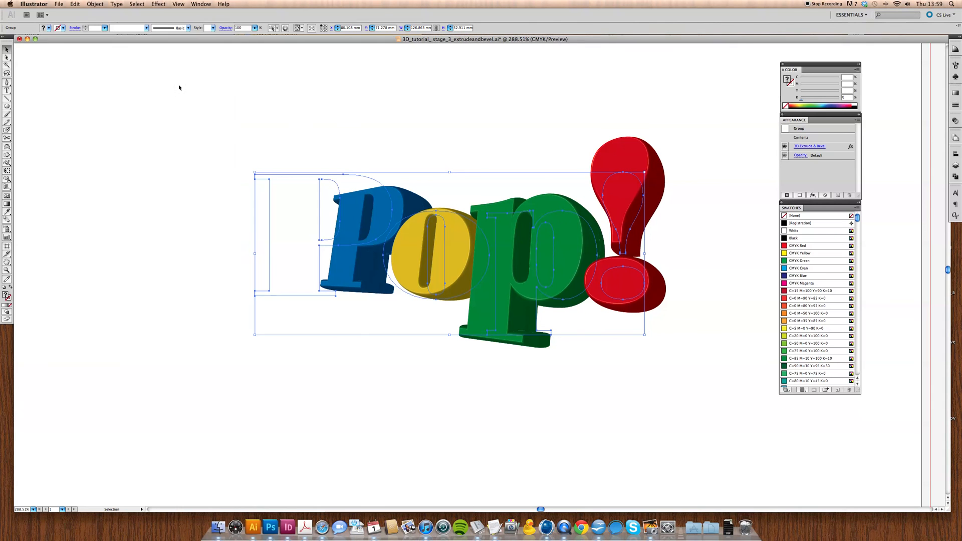